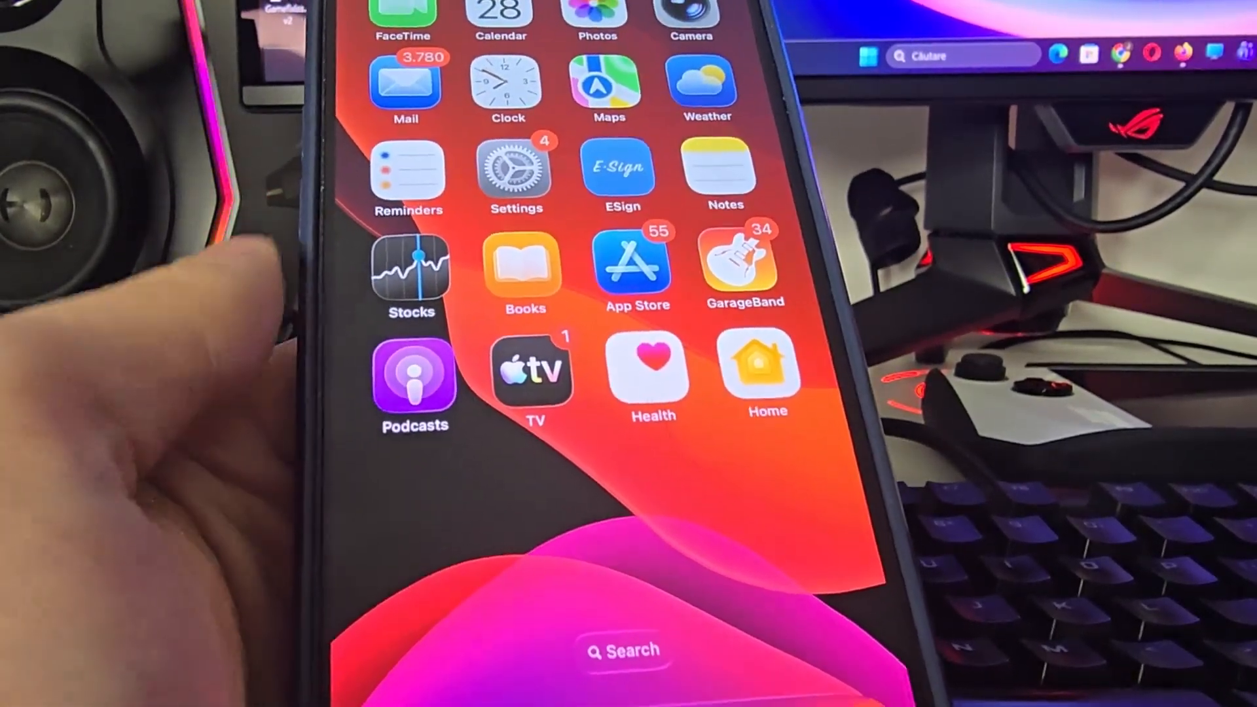
Search the Settings app list for 'App sto', then return to the list and scroll to Safari
left_click(516, 169)
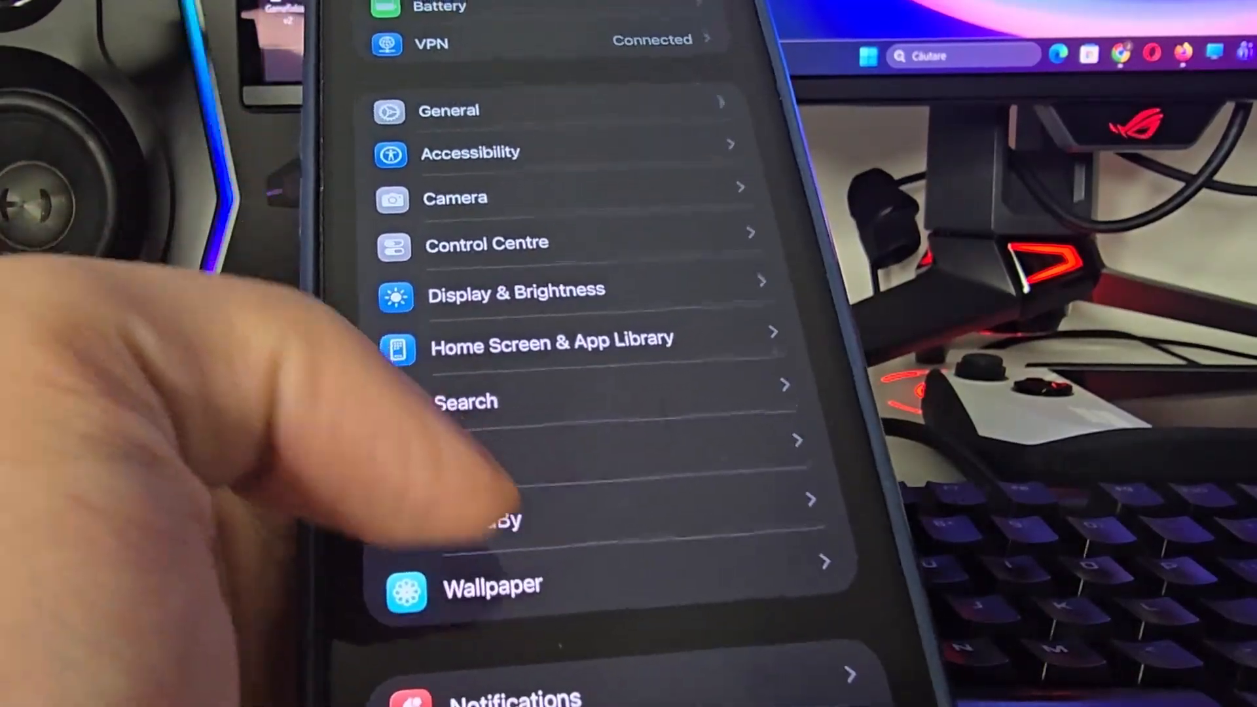
scroll("down", 3)
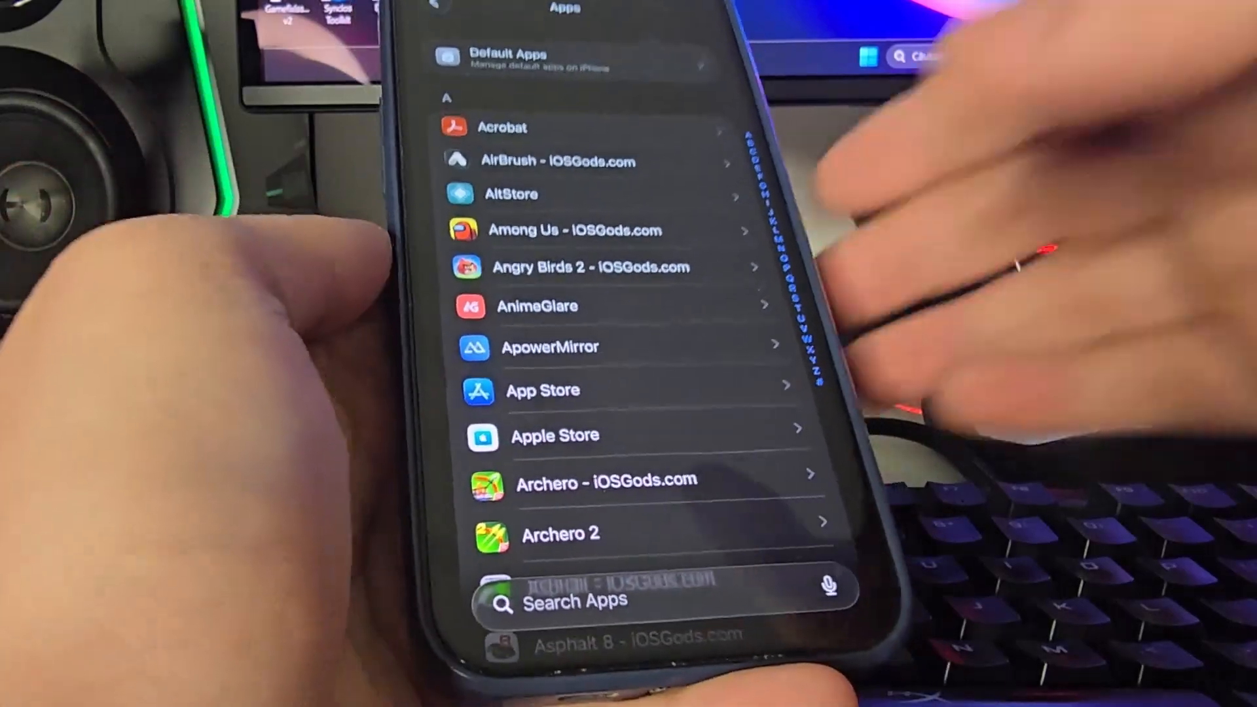
left_click(577, 603)
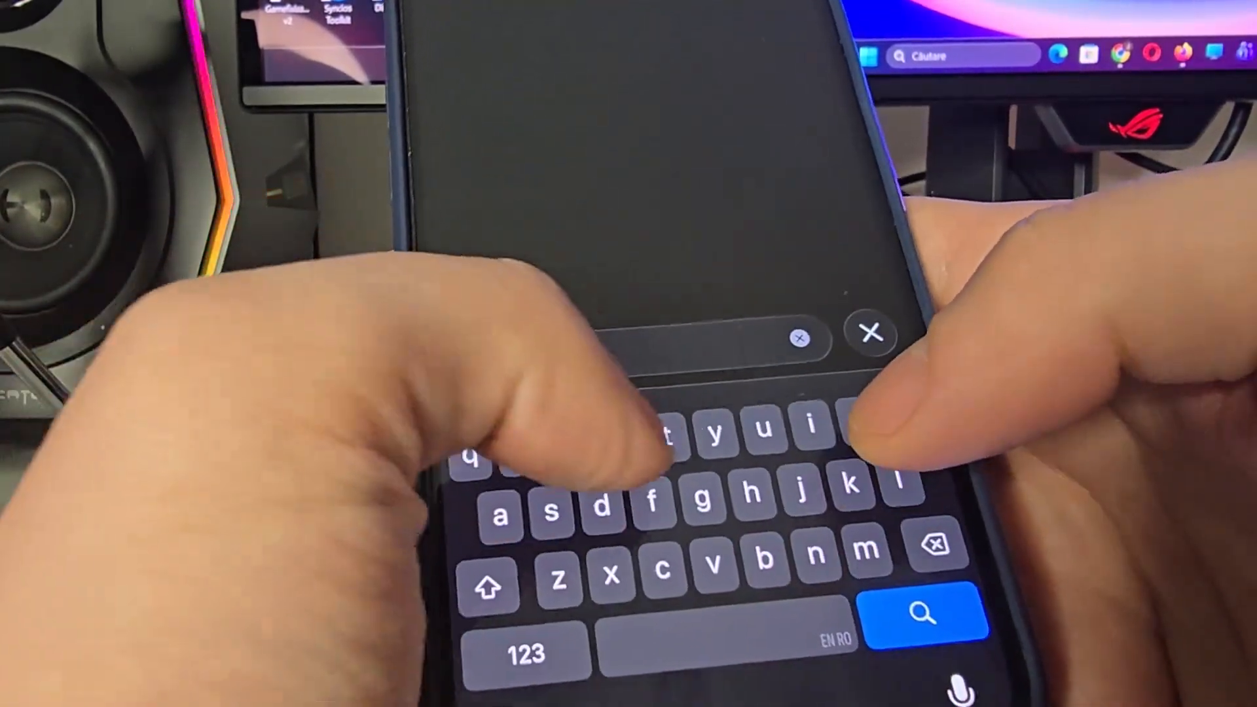
type("App sto")
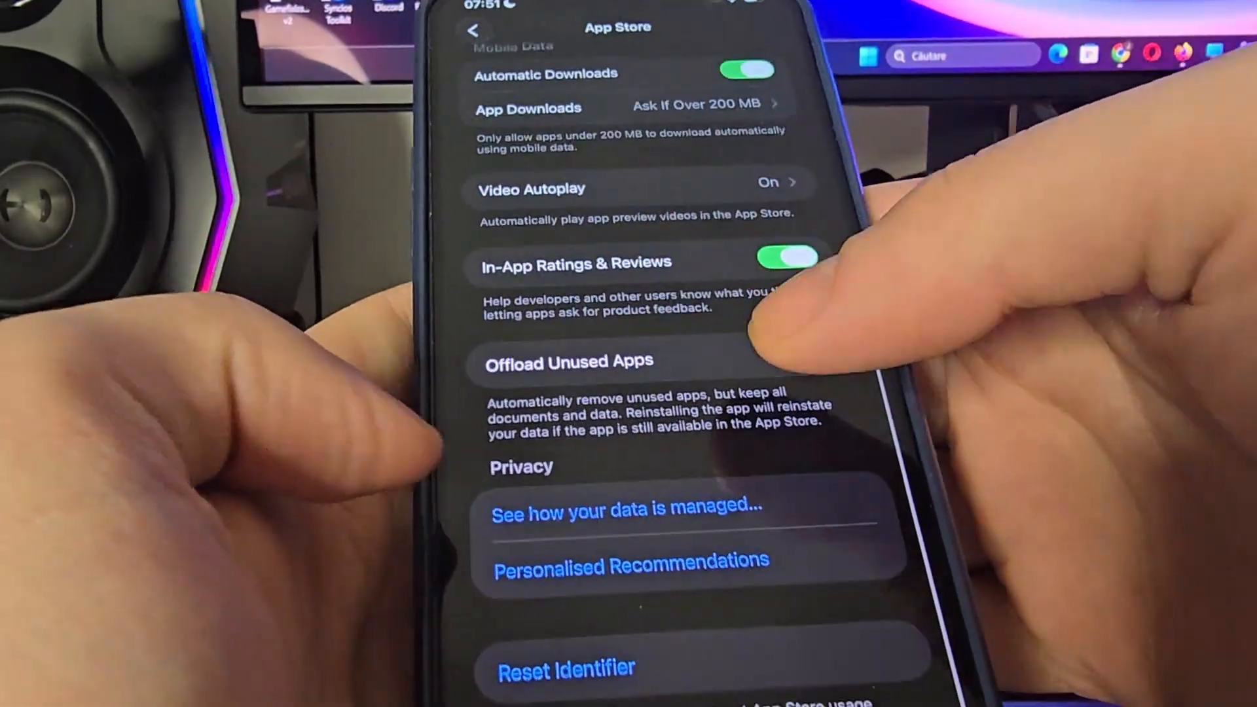
left_click(812, 361)
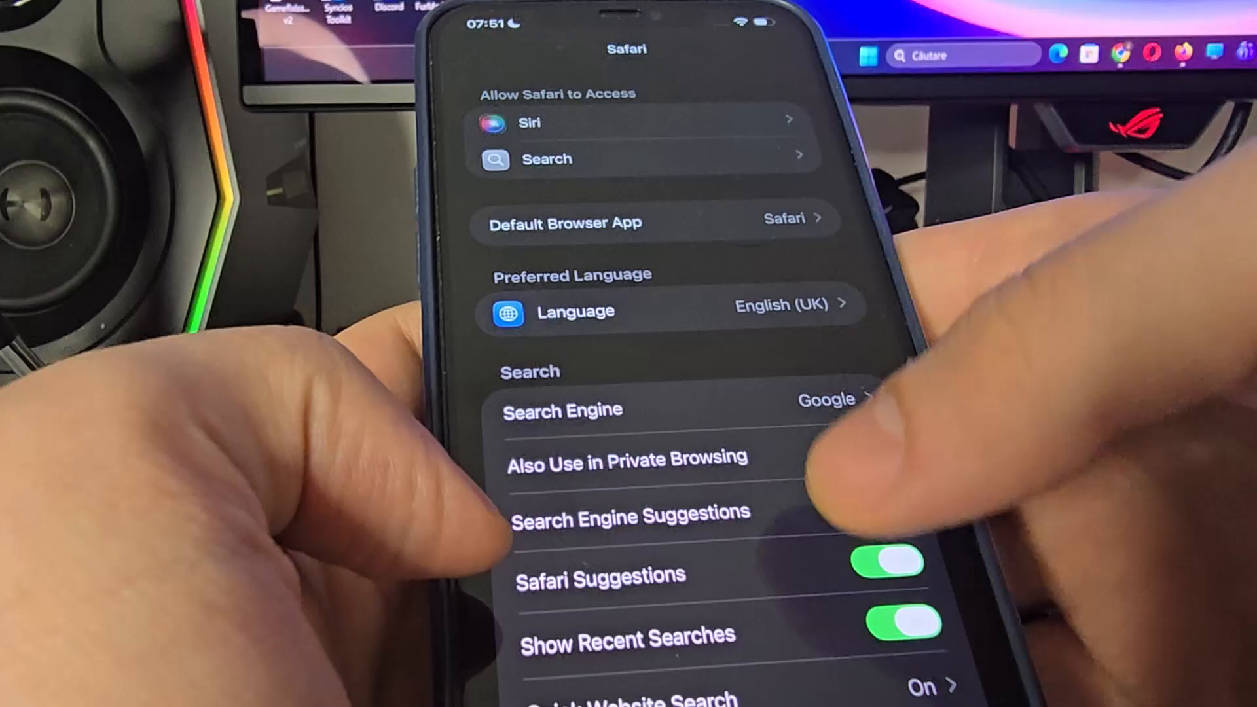
scroll("down", 3)
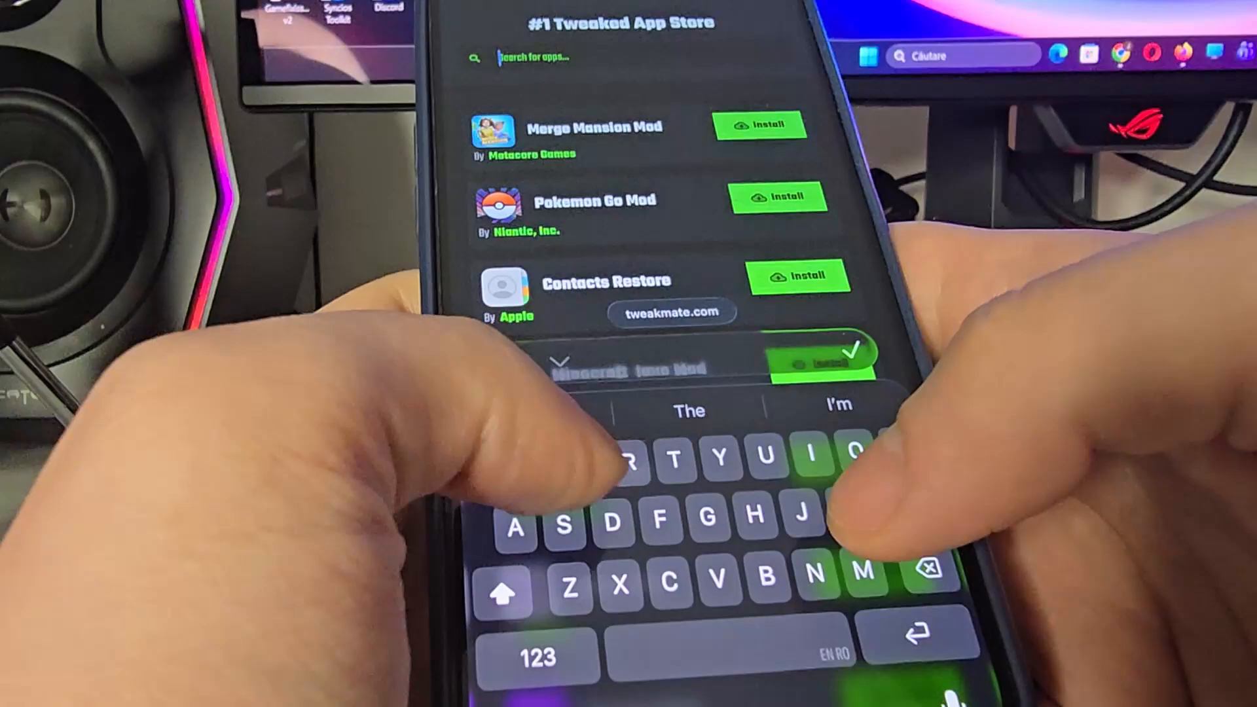
Search tweakmate.com for 'Esign' and start the ESign install from the results
type("Esign")
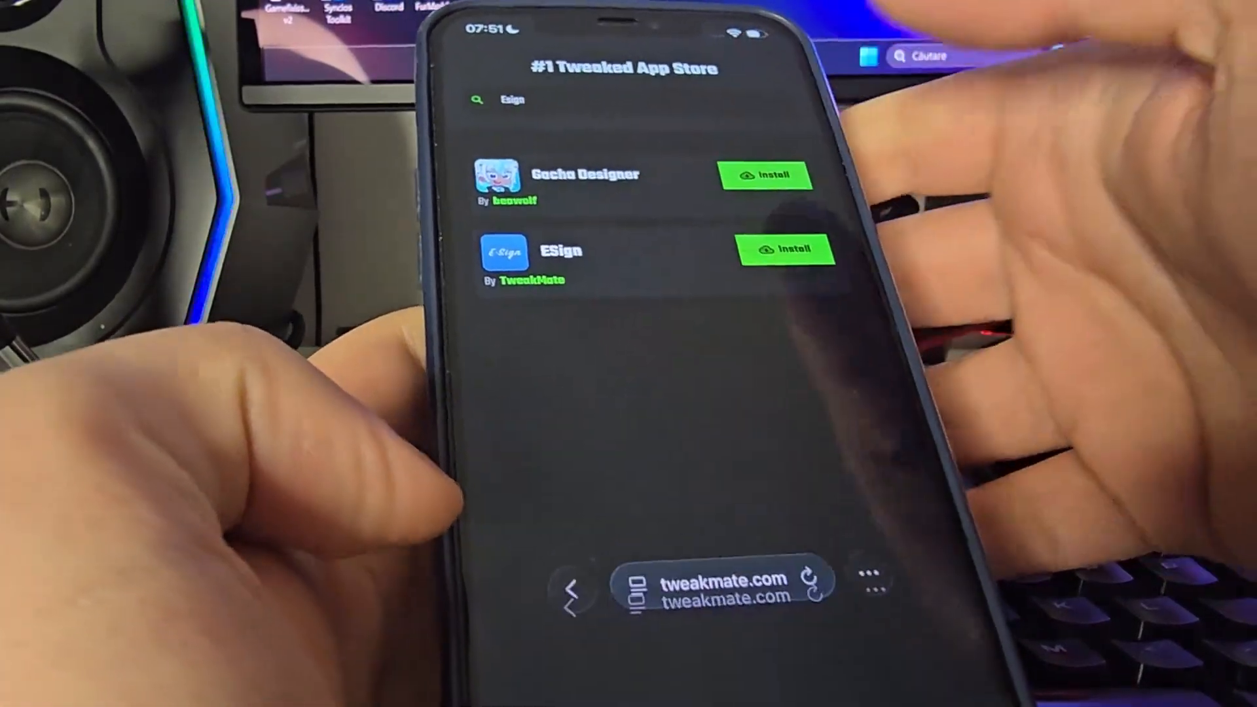
left_click(787, 249)
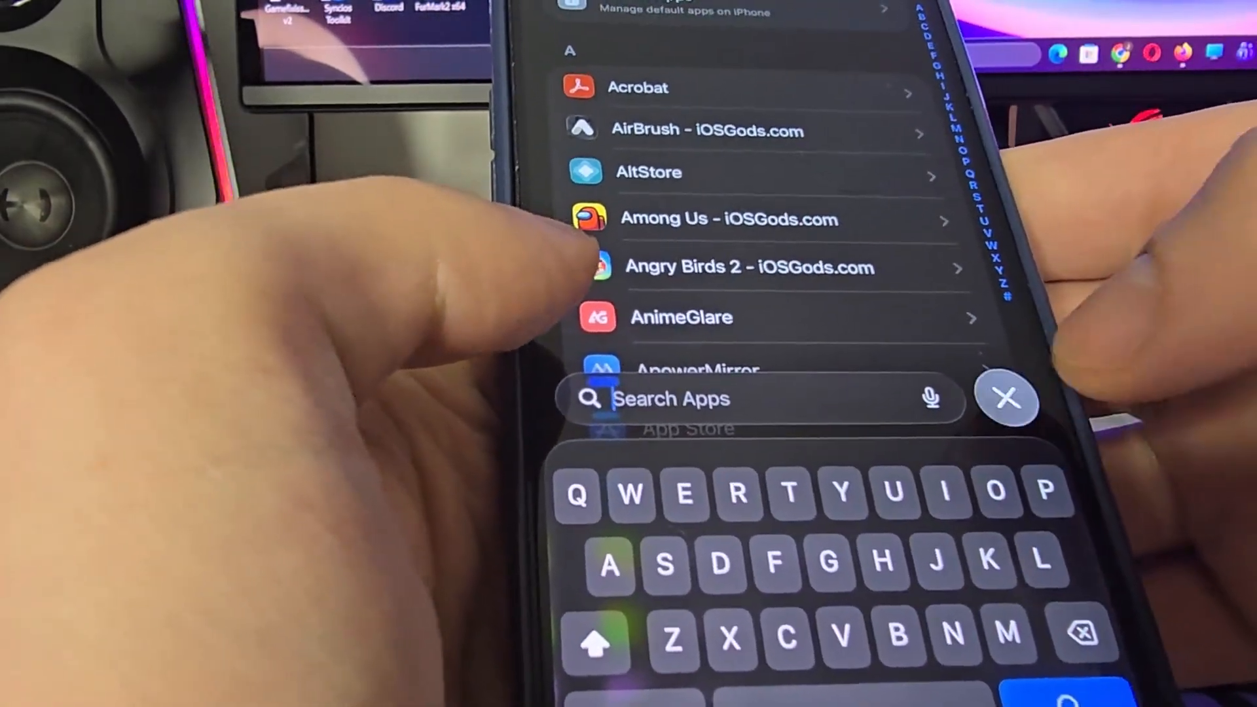
Cancel the Settings app search and scroll down to General
left_click(1007, 400)
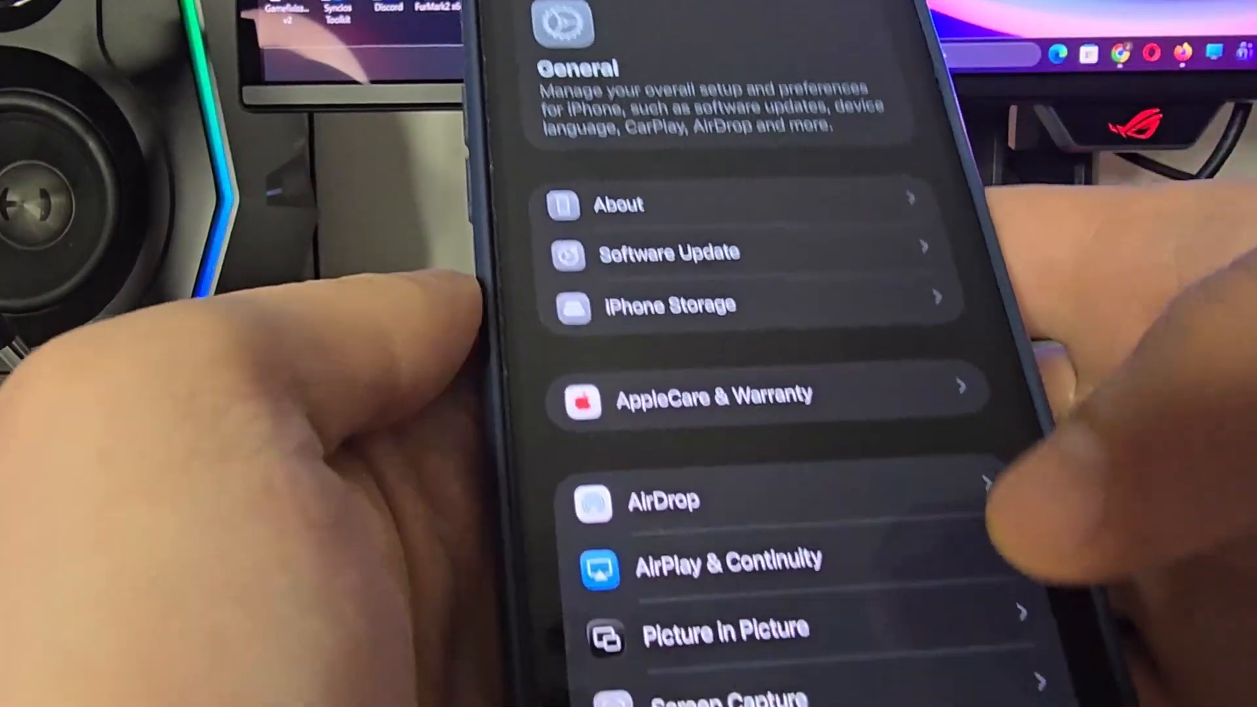
scroll("down", 3)
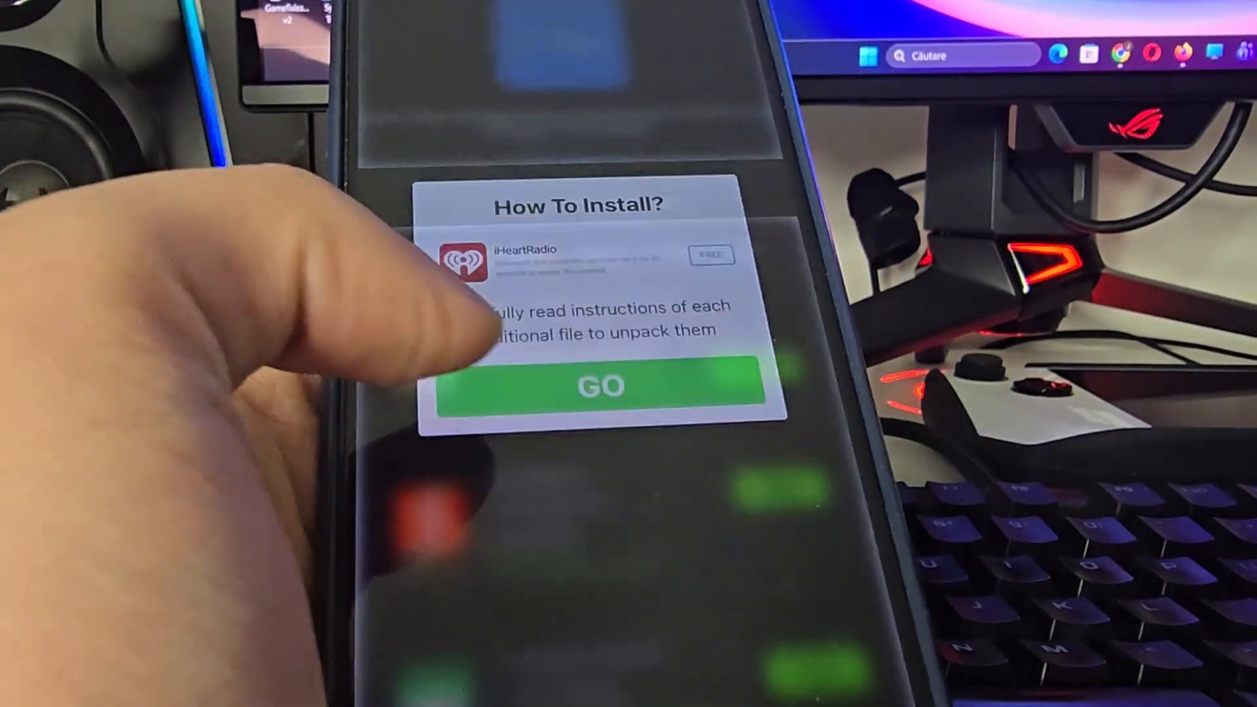
Confirm GO on the How To Install notice to reach the ESign Installer offers list
left_click(599, 385)
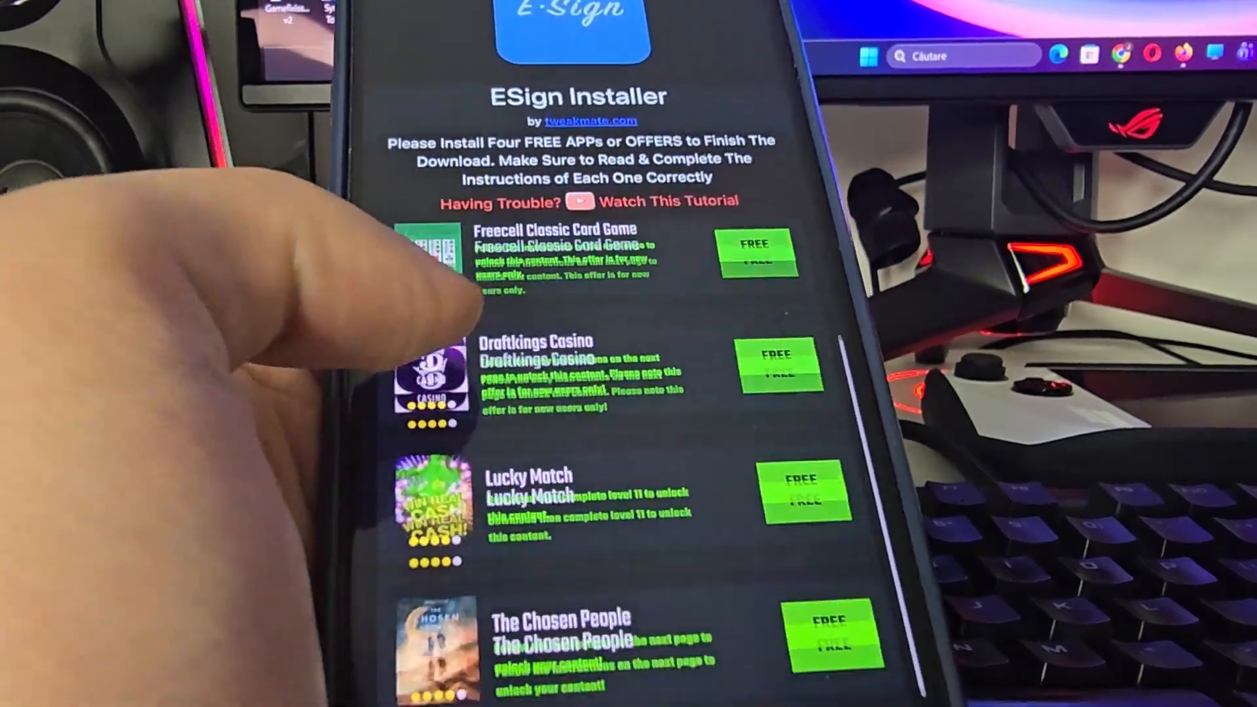